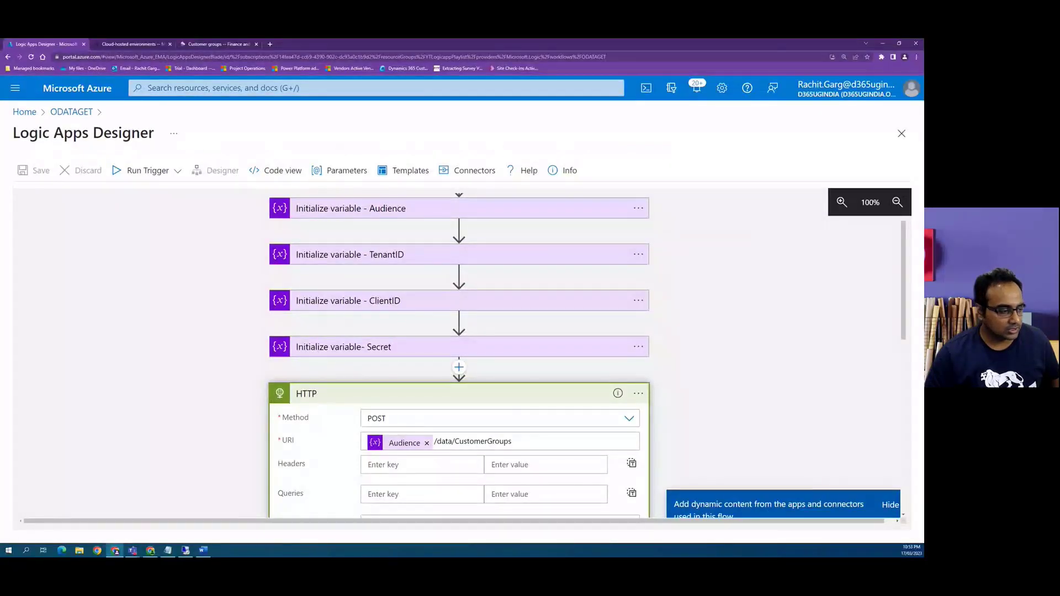
mouse_move(889, 408)
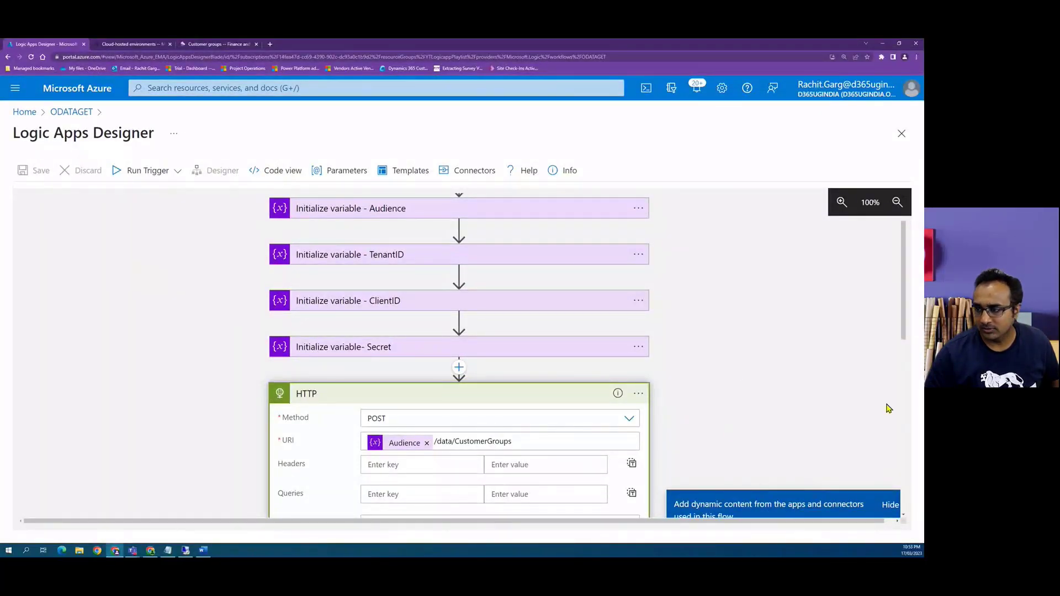
mouse_move(385, 369)
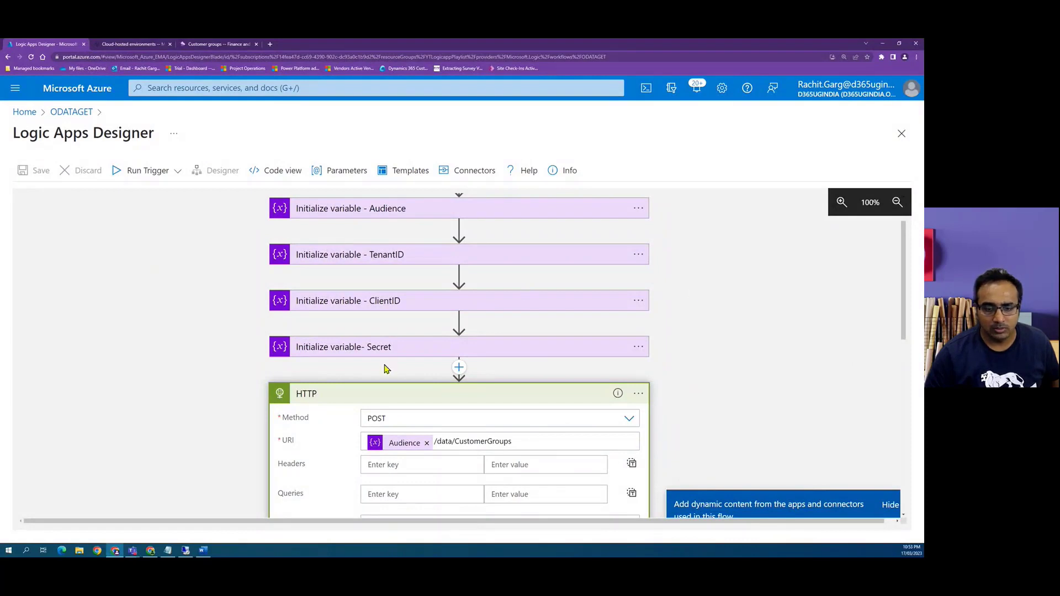
Change the HTTP action's method to PATCH for customer group 9900 in usmf.
scroll(down, 3)
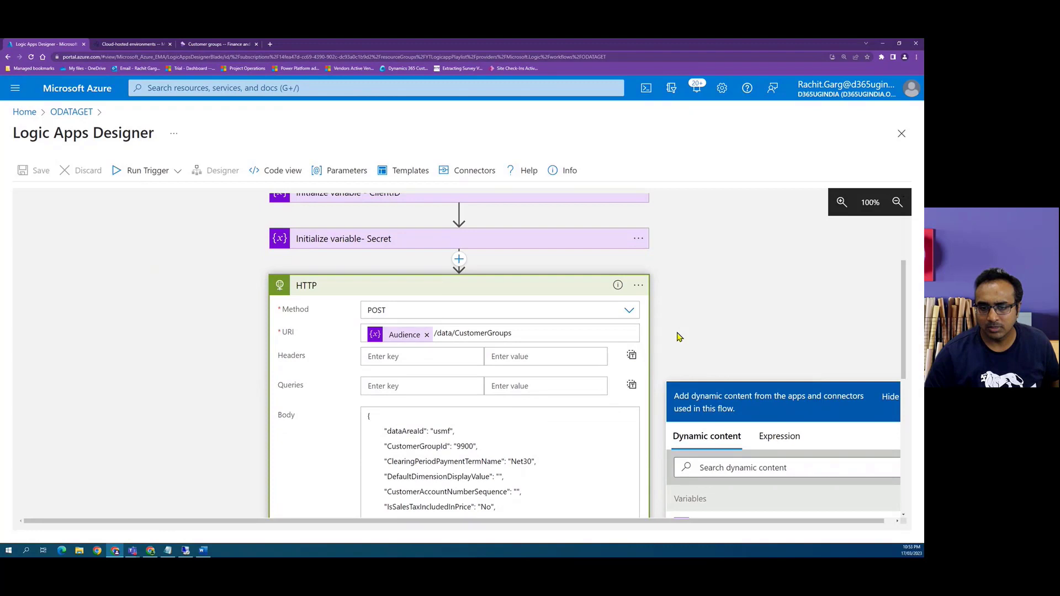
scroll(down, 3)
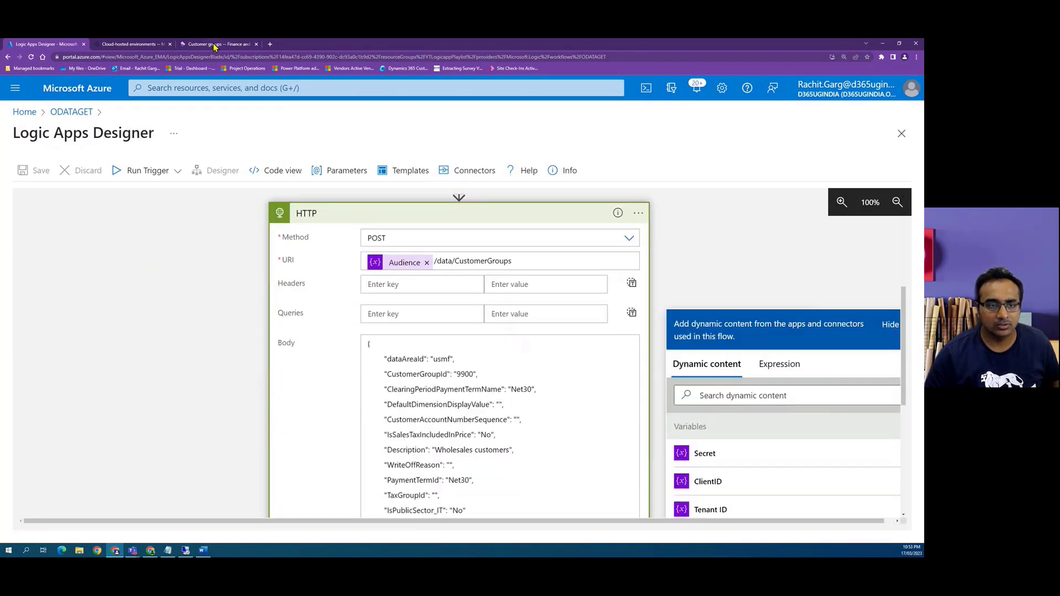
click(216, 44)
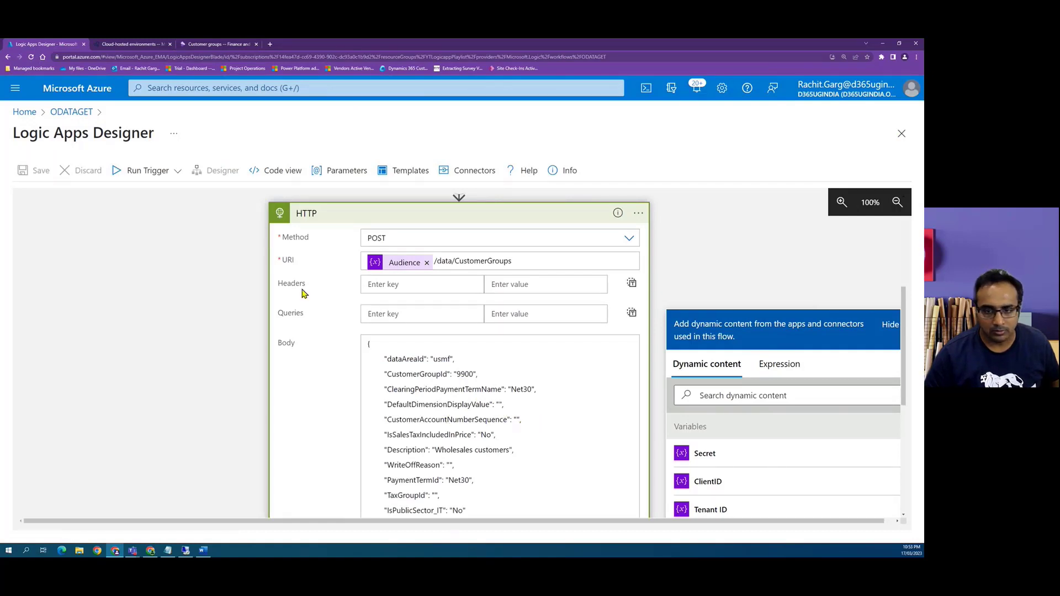
click(627, 237)
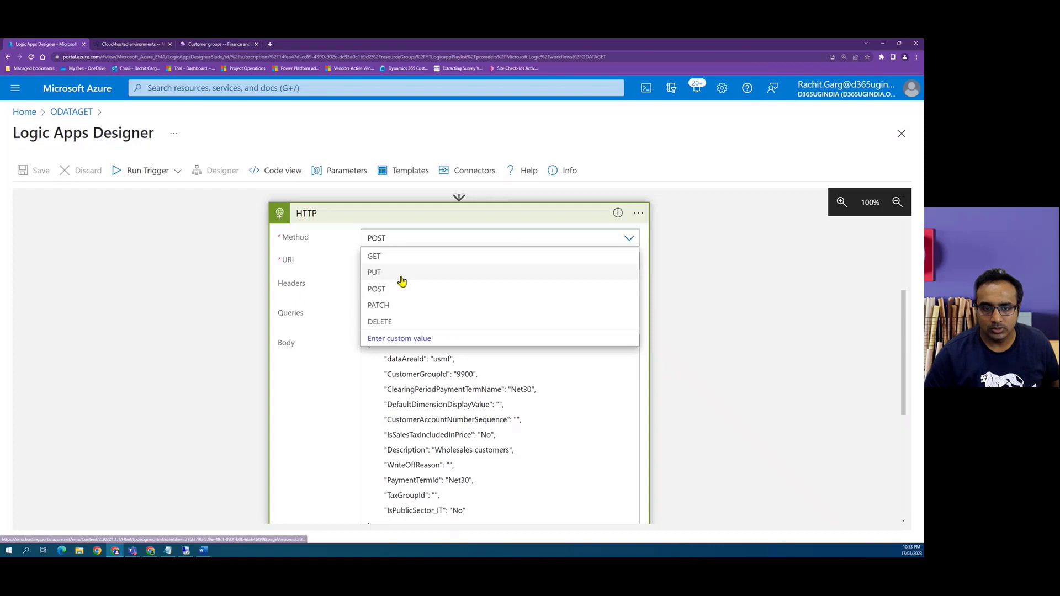
mouse_move(385, 312)
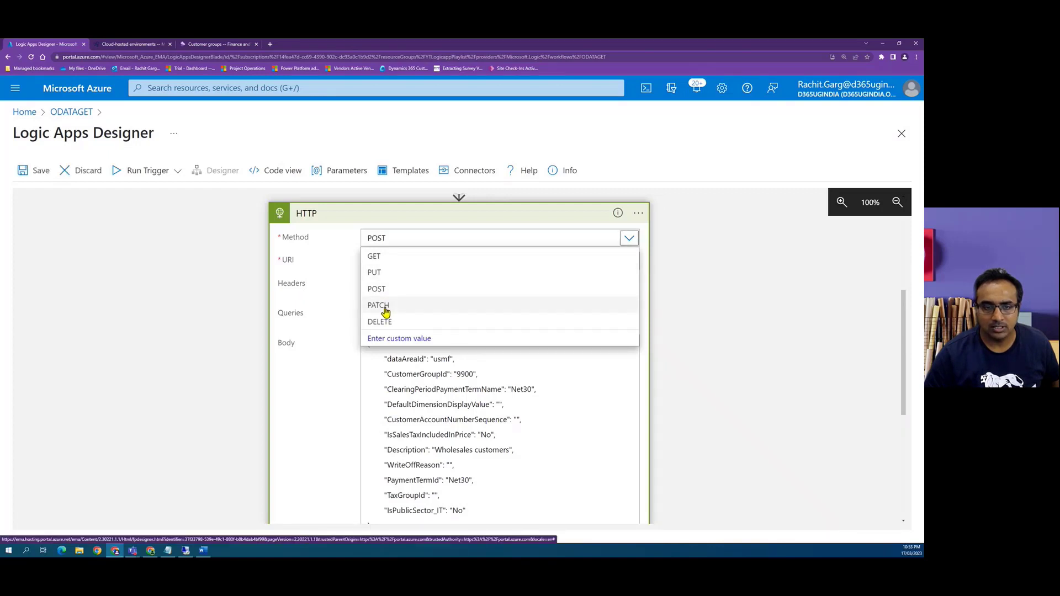
click(378, 305)
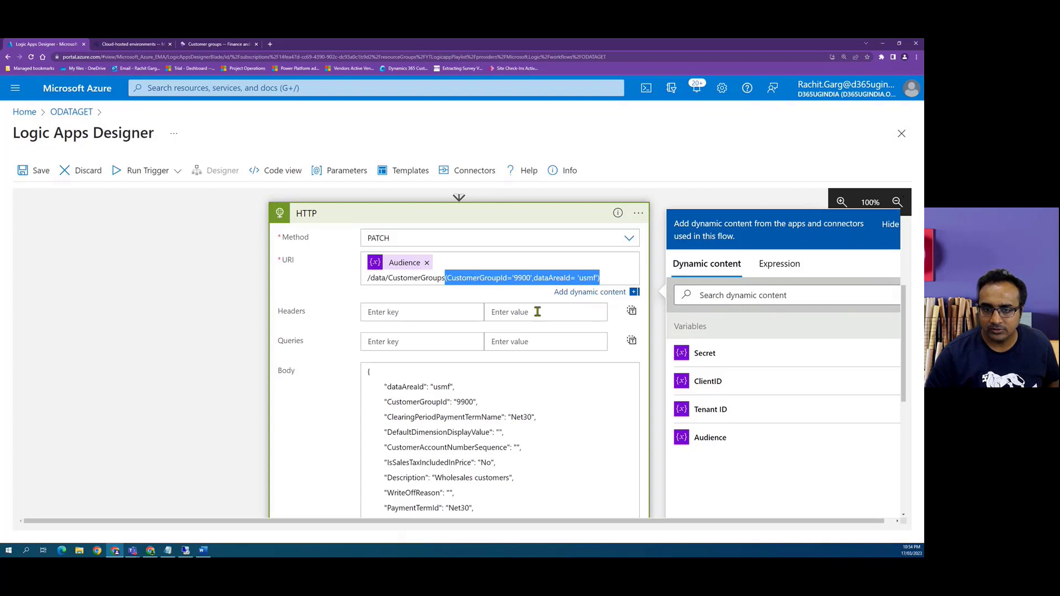
mouse_move(586, 422)
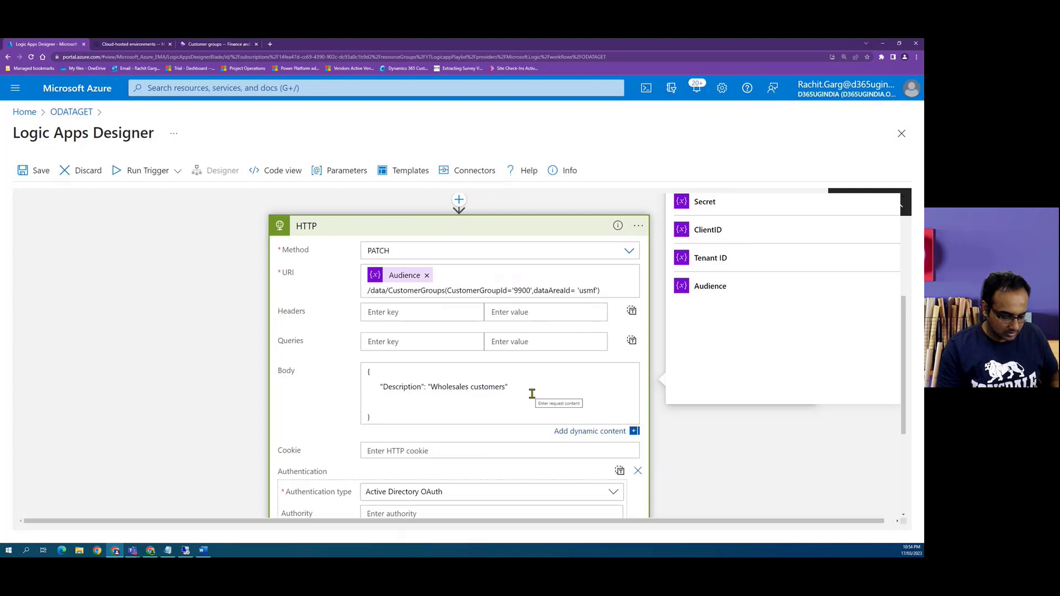
Make the body Description 'Wholesales customers_UPD' and save the ODATAGET logic app.
text(_UPD)
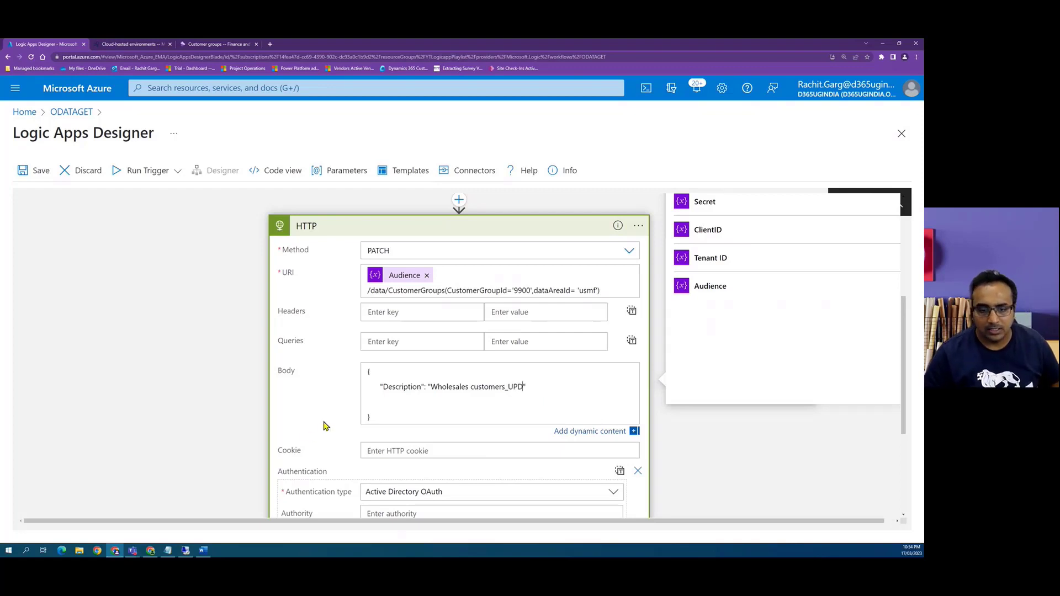
click(32, 170)
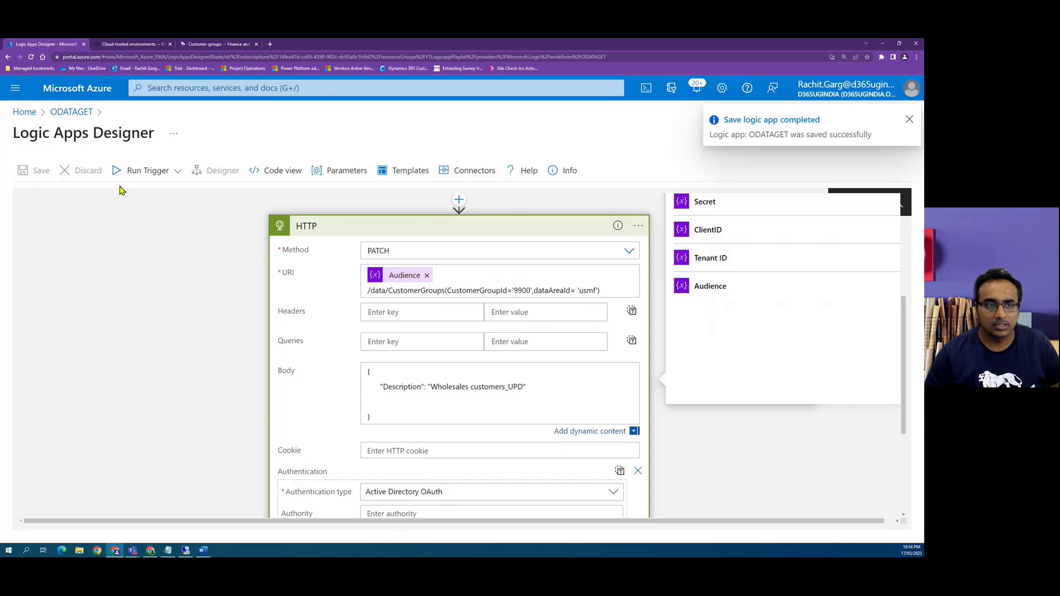
Trigger a run of the logic app, dismissing the trigger check notification.
click(141, 170)
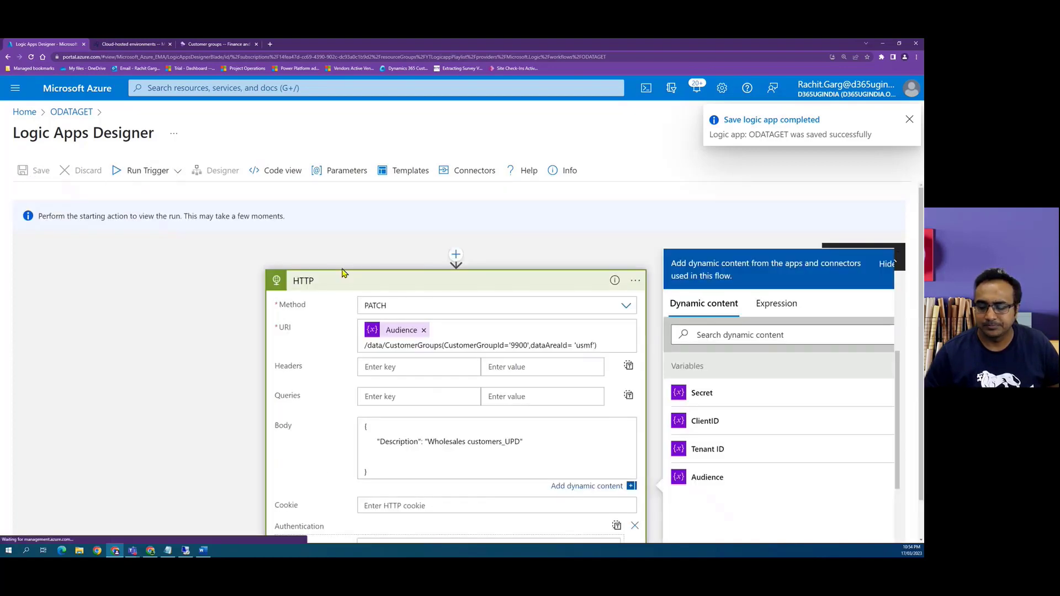
click(147, 170)
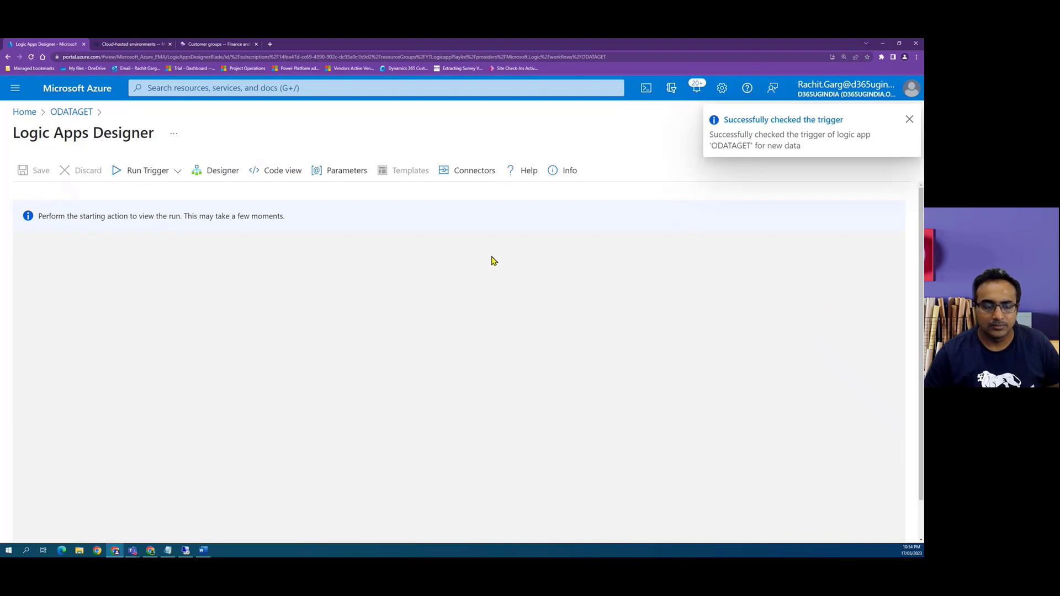
click(909, 119)
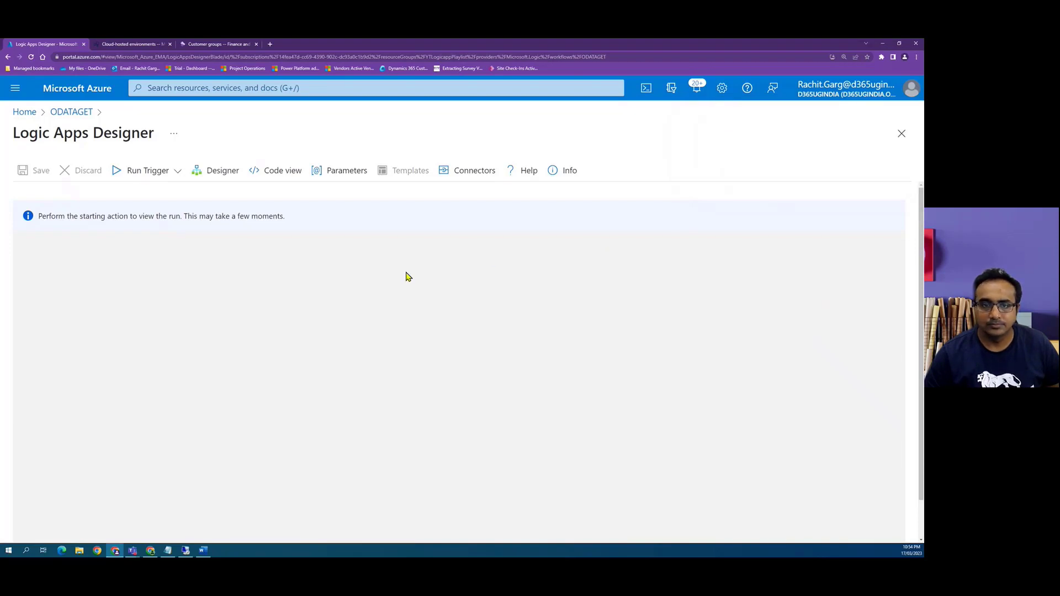
click(147, 171)
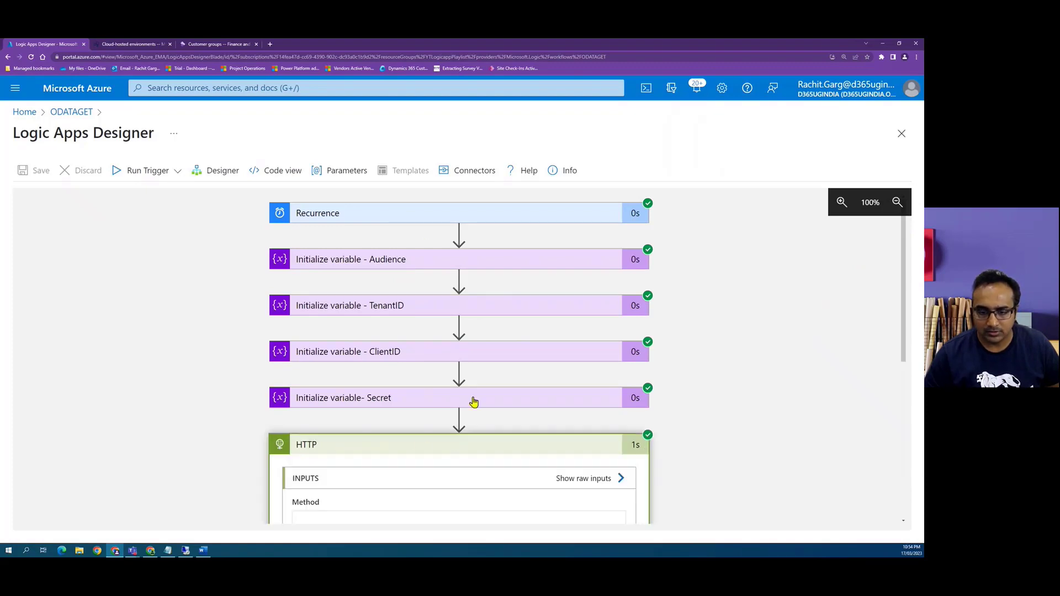
Show the HTTP step's raw inputs in the succeeded run.
scroll(down, 3)
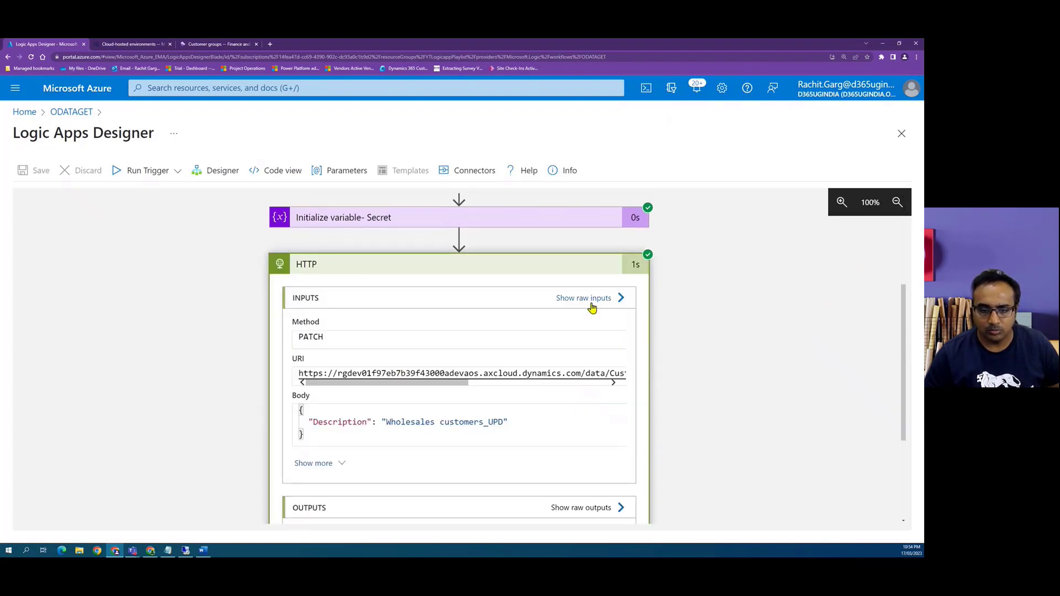
click(584, 297)
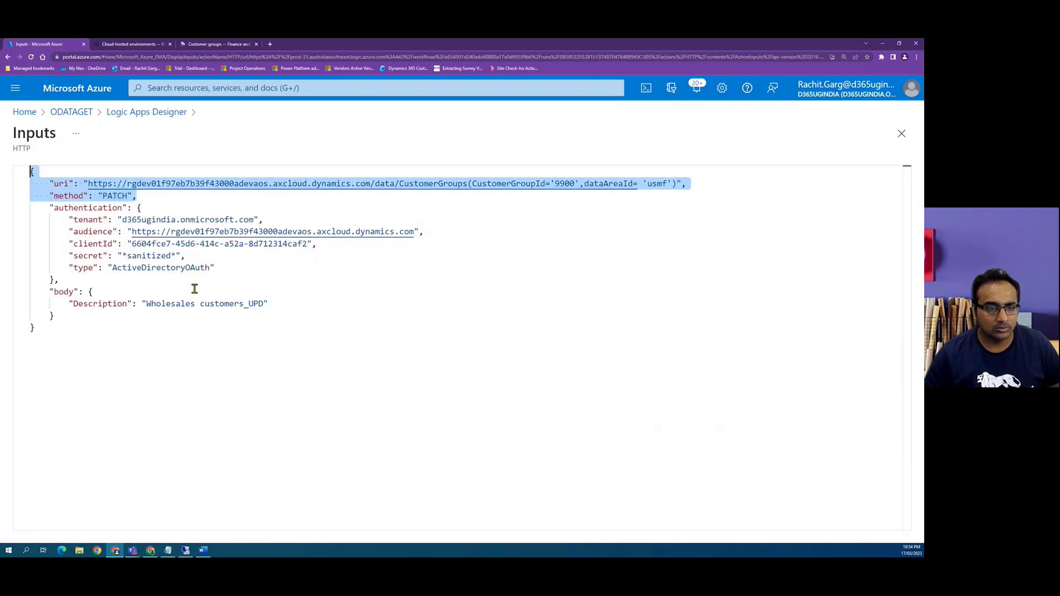
Check the Description in the PATCH inputs, then return to the ODATAGET overview.
click(268, 303)
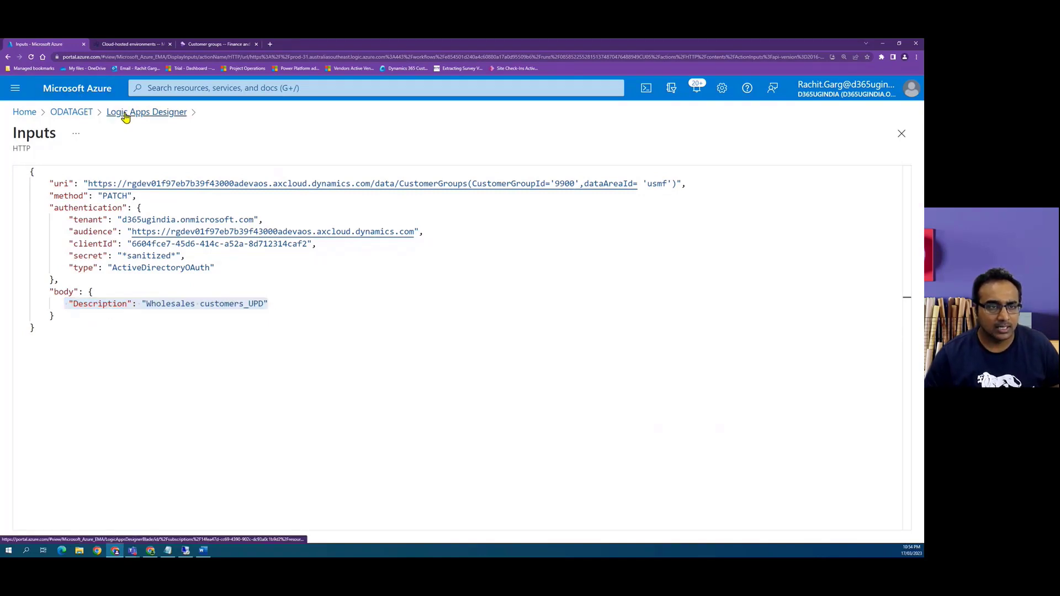
click(146, 111)
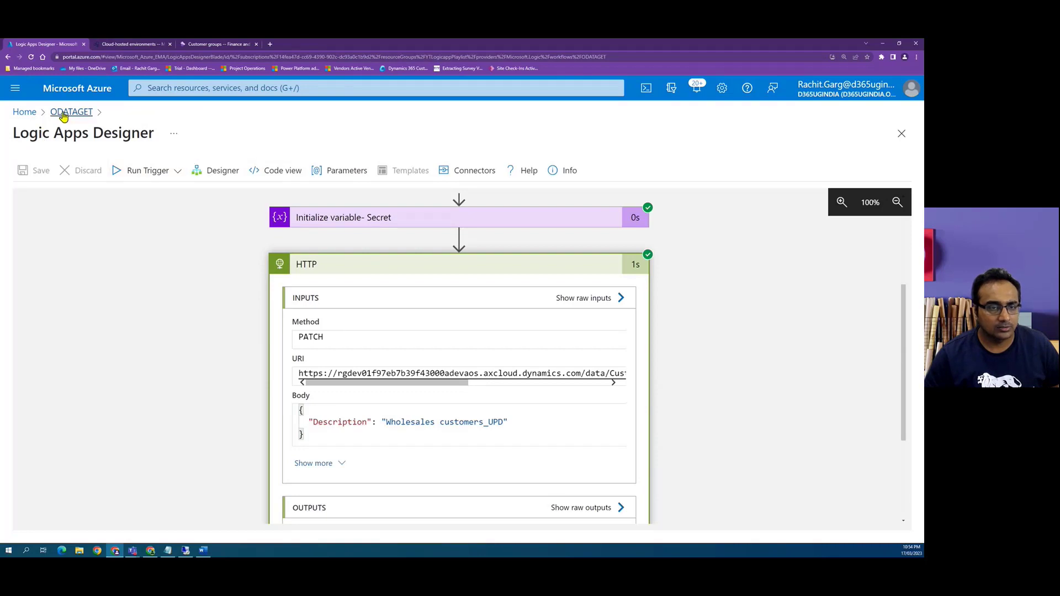
click(71, 112)
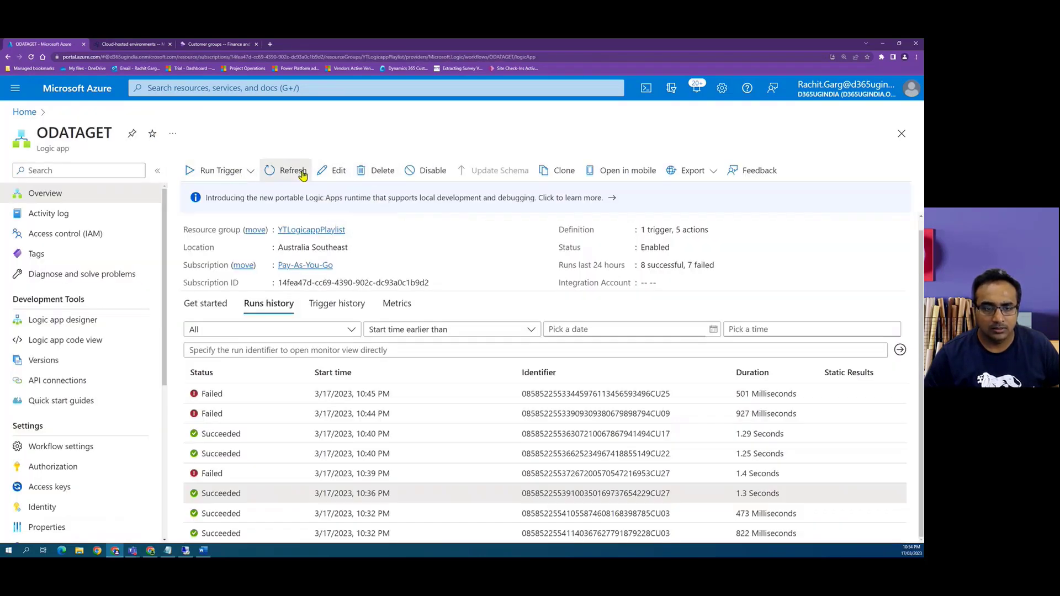
Confirm the latest run's raw outputs show 204, then view customer group 9900 in F&O.
click(292, 170)
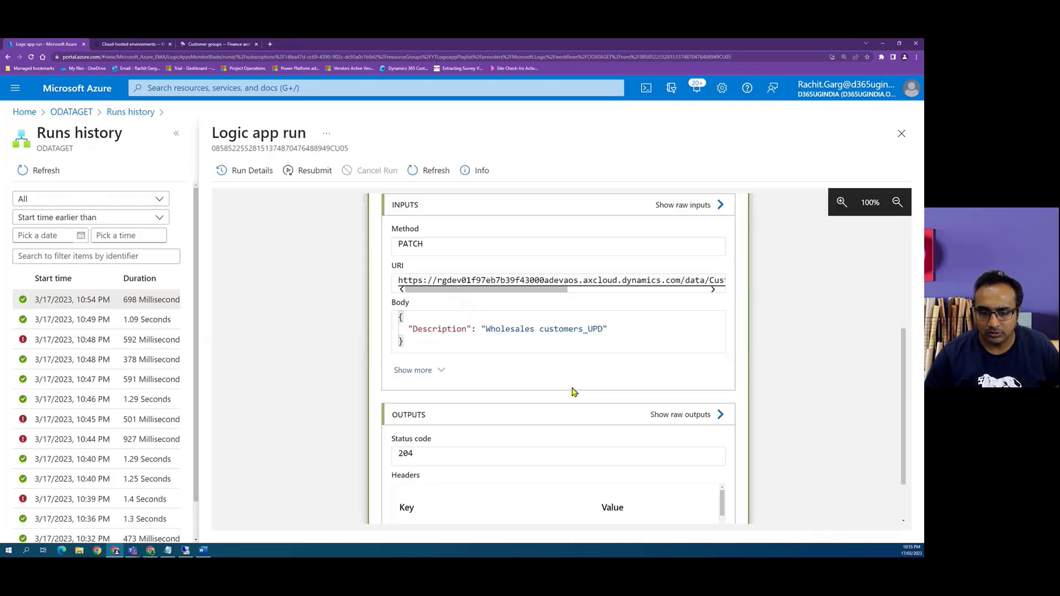
scroll(down, 3)
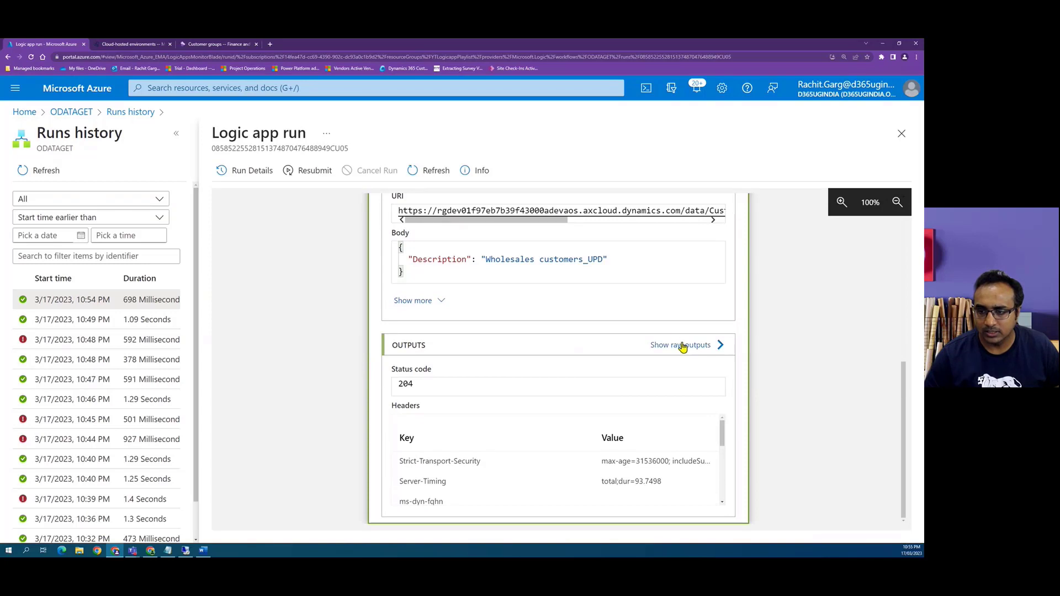
click(681, 344)
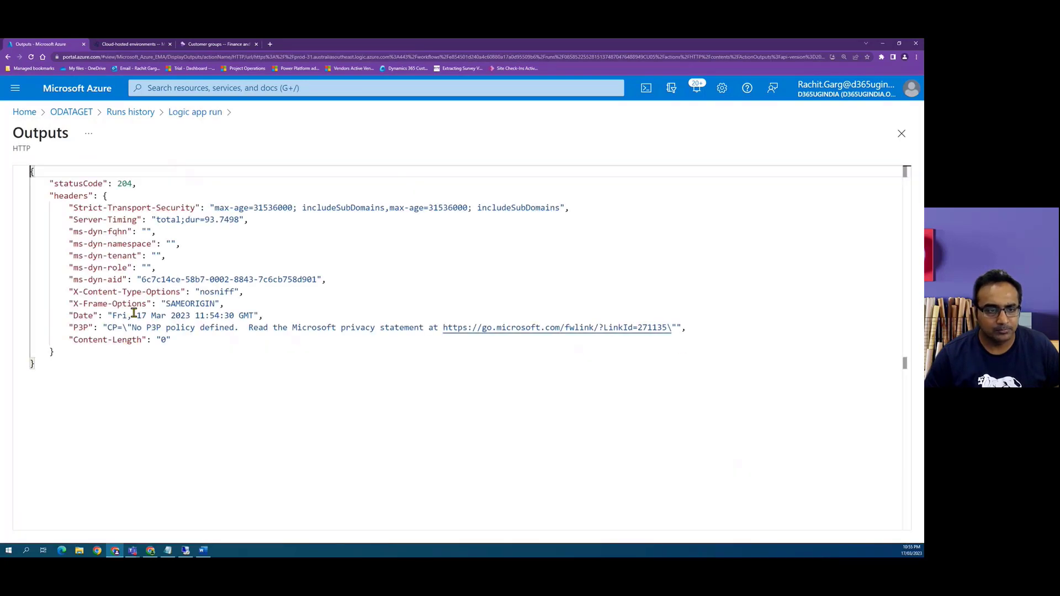
mouse_move(151, 243)
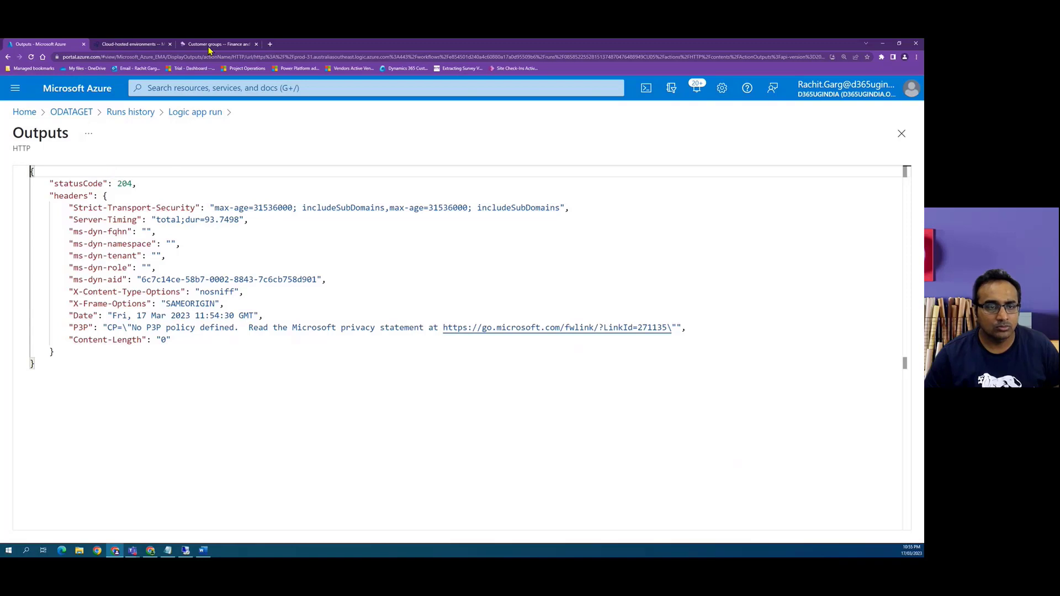
click(218, 44)
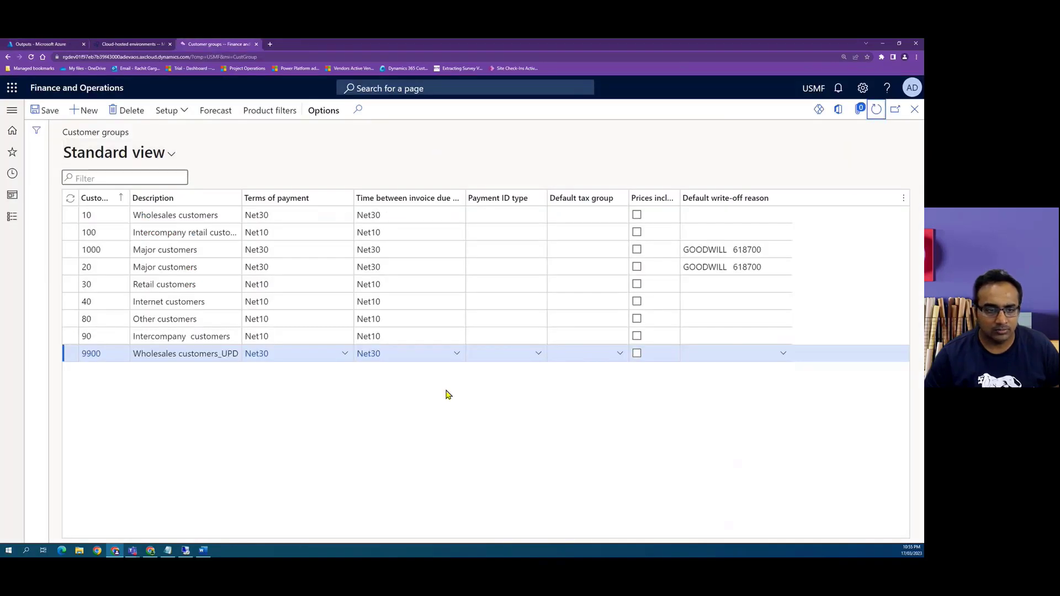